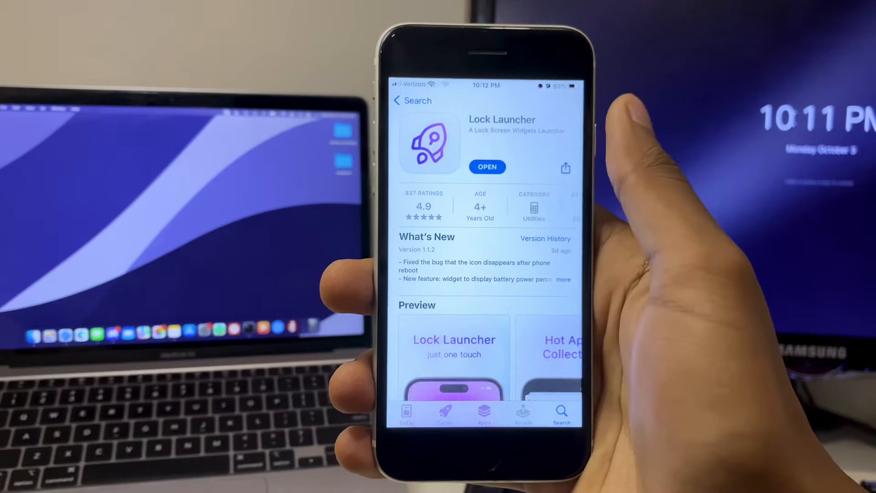
- Launch Lock Launcher from its App Store page
click(487, 167)
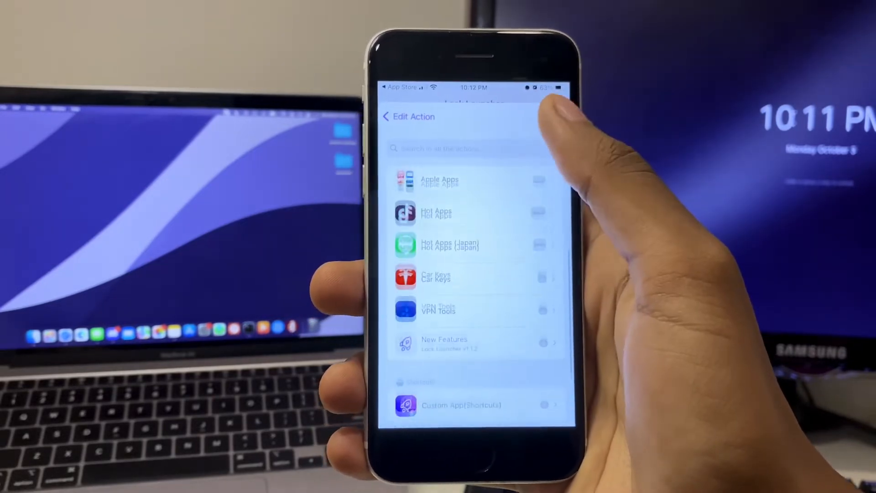
- Return to Edit Action and switch the action type to Shortcut, then Custom
click(435, 214)
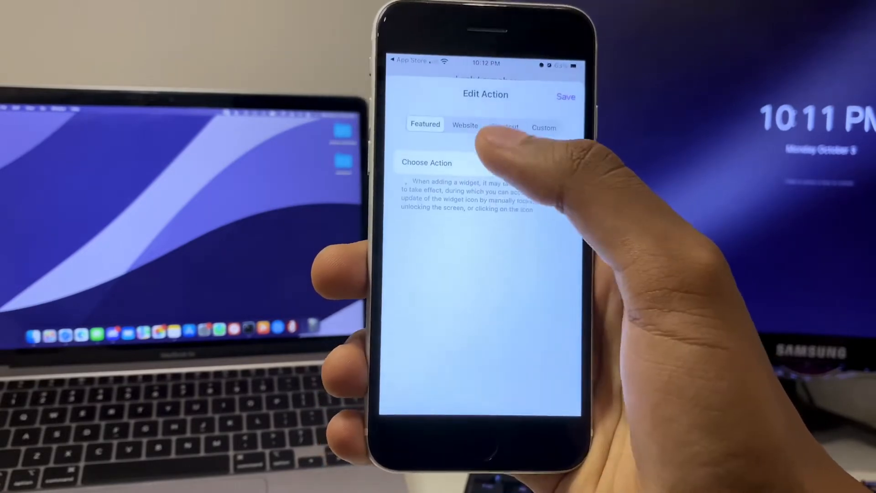
click(503, 127)
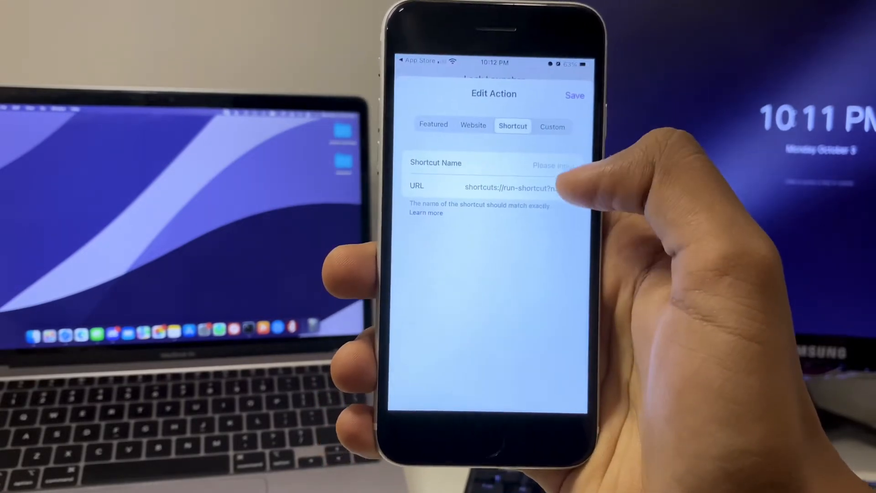
click(546, 131)
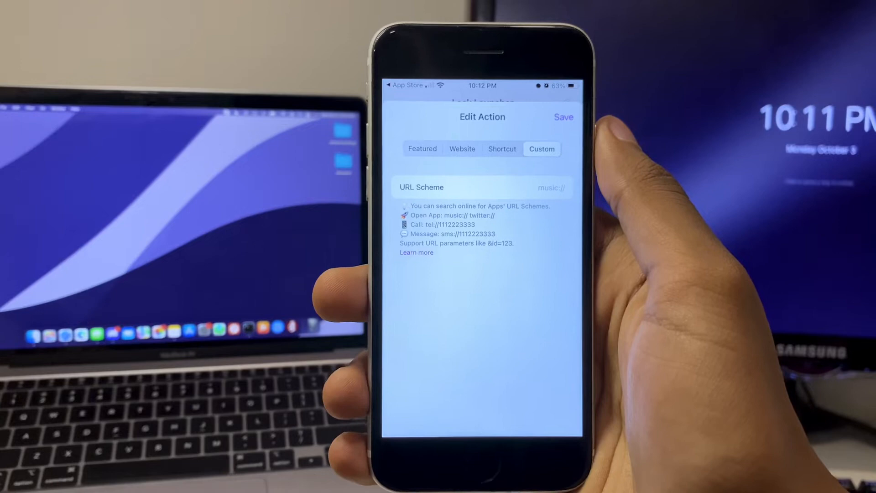
- Enter the URL scheme youtube://madhukraft for widget 1 and save it
click(563, 117)
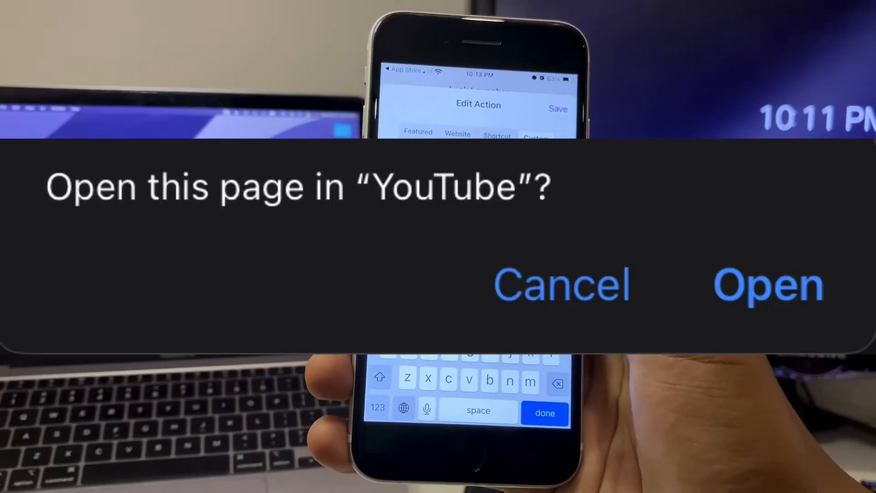
click(560, 283)
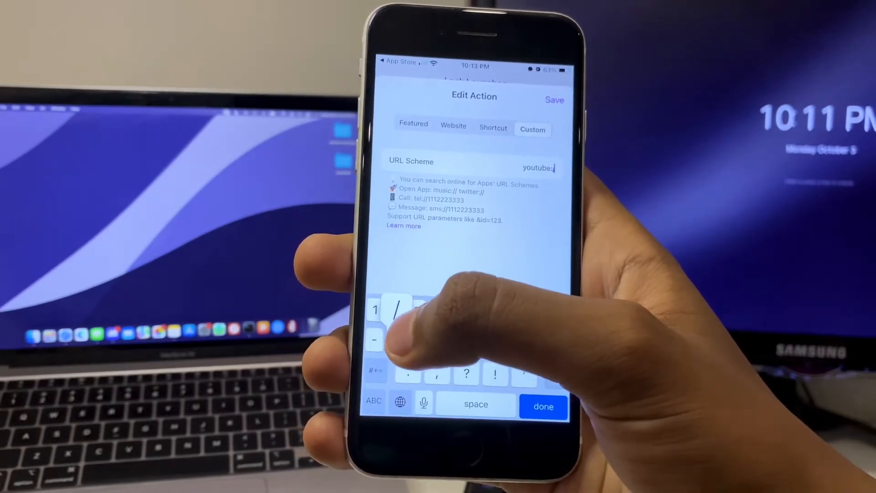
text(//madhu)
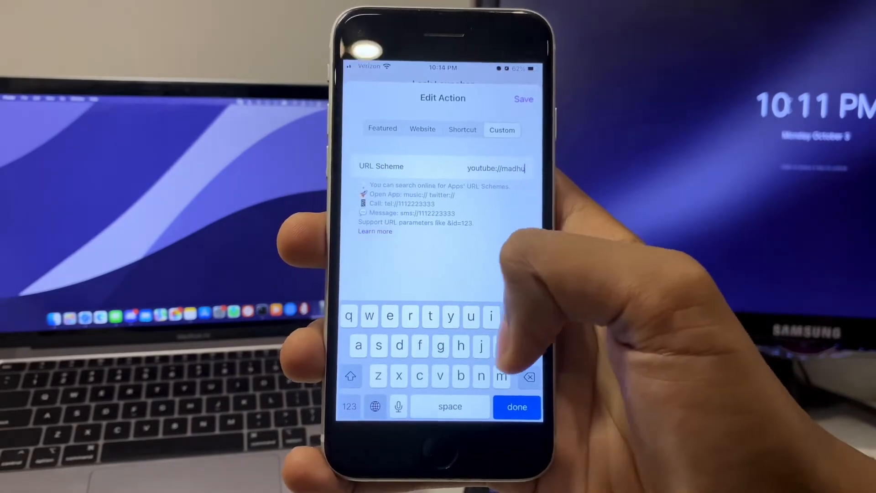
text(kraft)
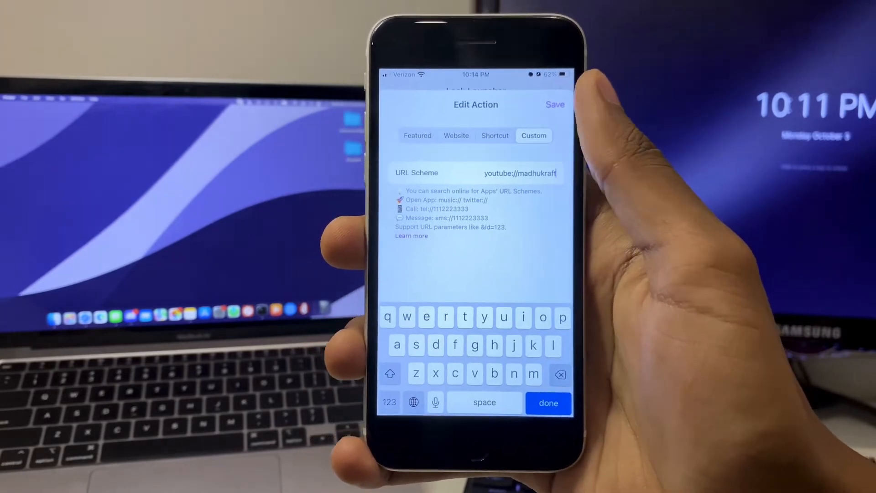
click(554, 104)
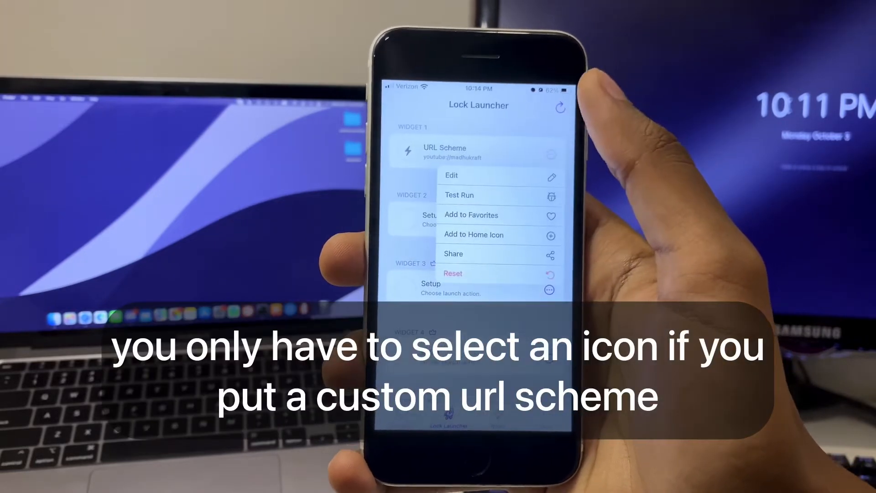
- Choose an option from widget 1's action menu
click(450, 175)
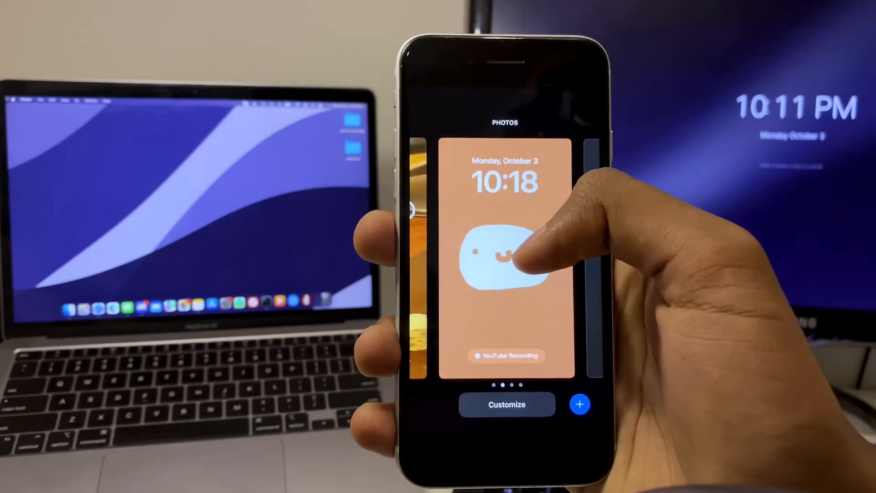
- Customize the current lock screen and select the widget area below the clock
click(506, 405)
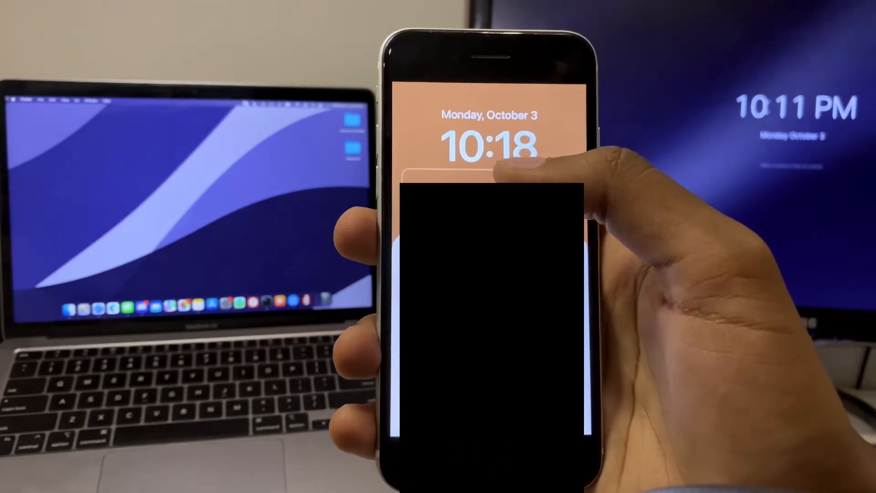
click(494, 189)
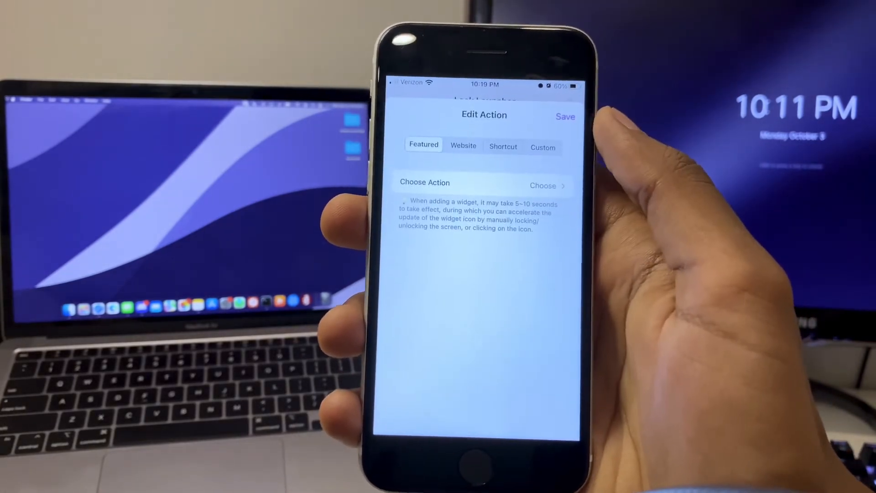
- Search the actions list for Instagram, choose it, and save
click(543, 185)
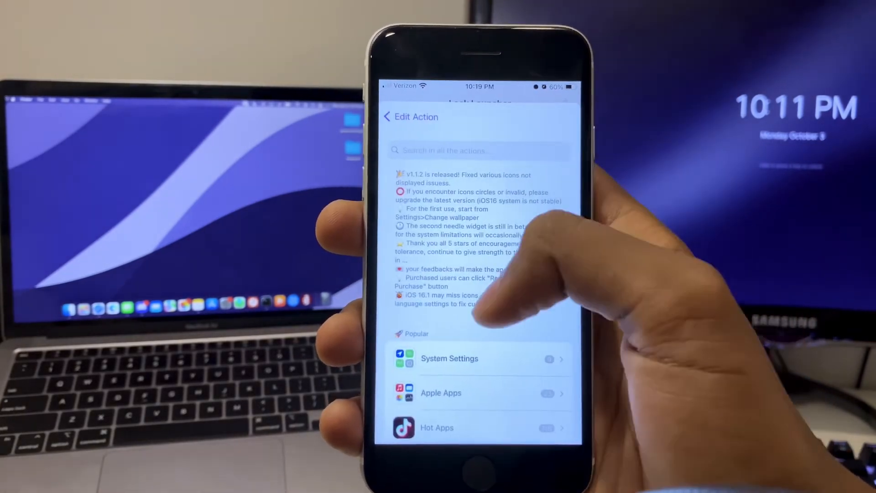
click(475, 150)
text(ins)
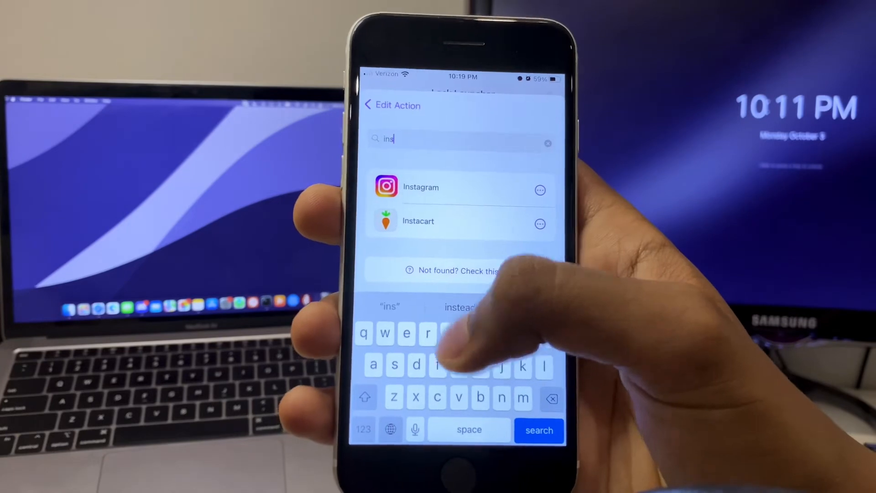
click(420, 187)
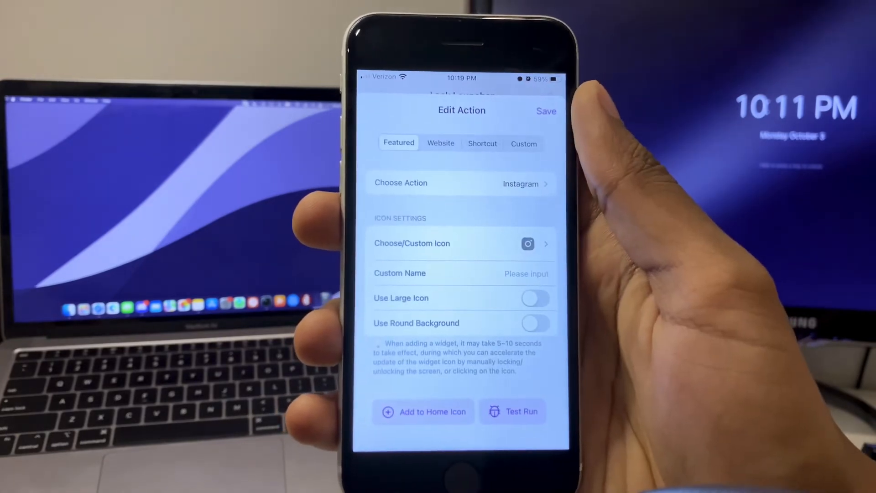
click(534, 324)
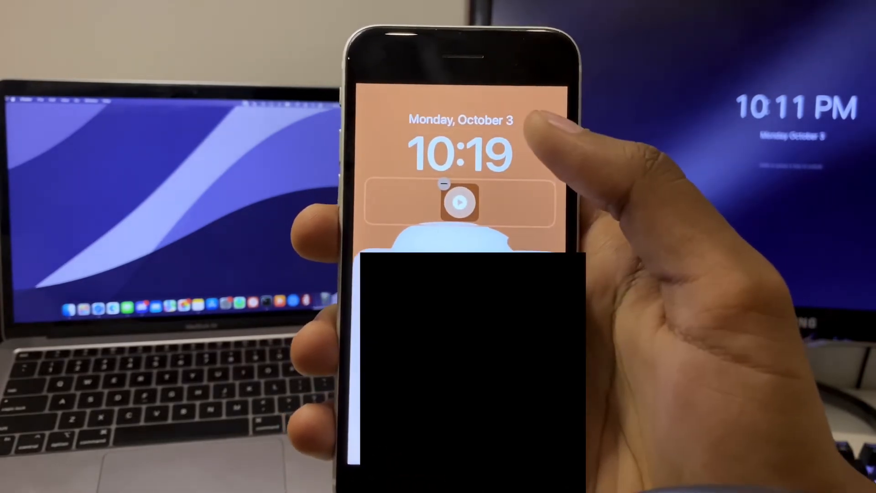
- Finish adding widgets and tap the YouTube widget to open the MadhuKraft channel
click(461, 203)
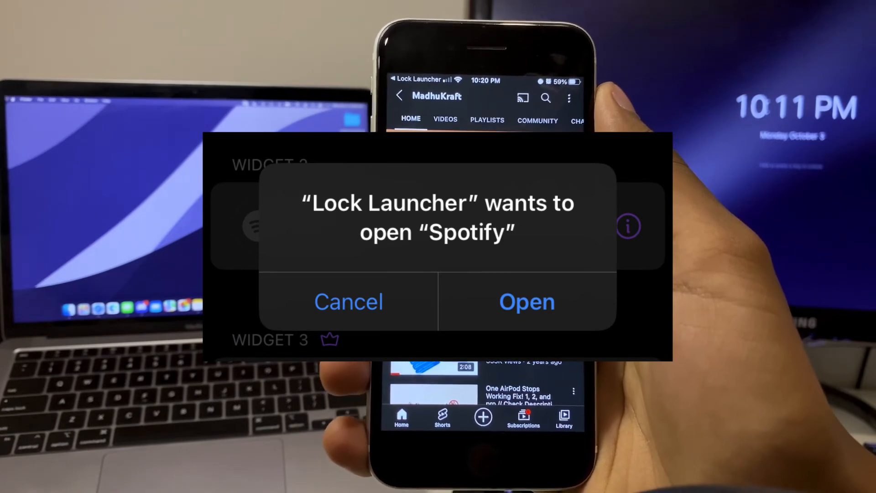
click(348, 301)
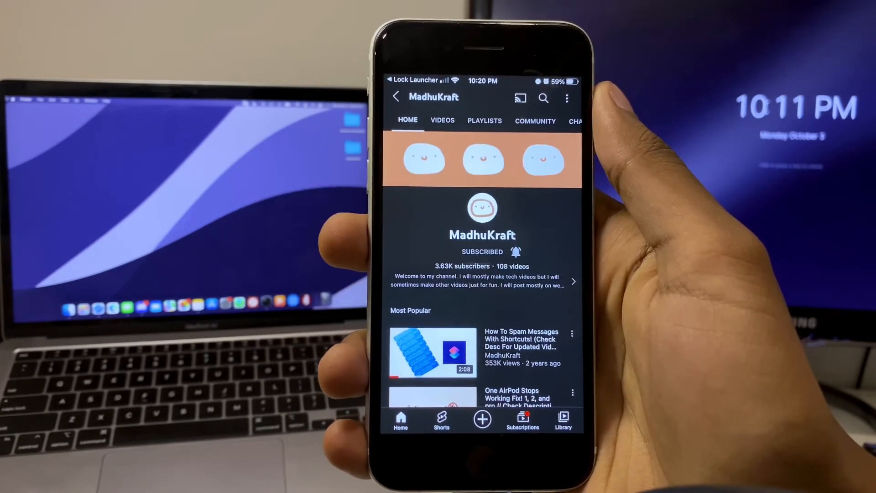